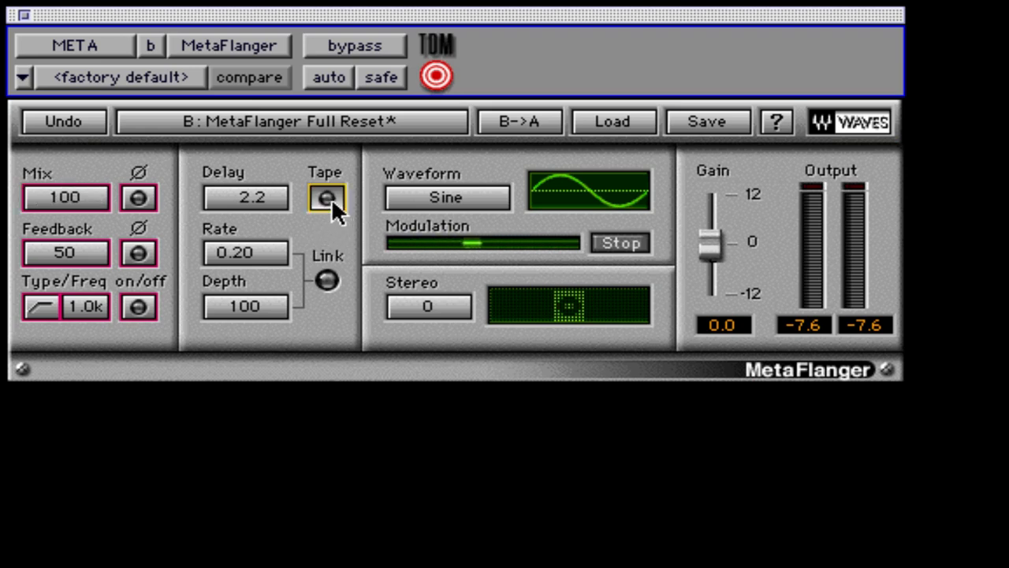
Try the Tape switch, then lower Feedback from 86 to 74 and flip its phase.
click(325, 197)
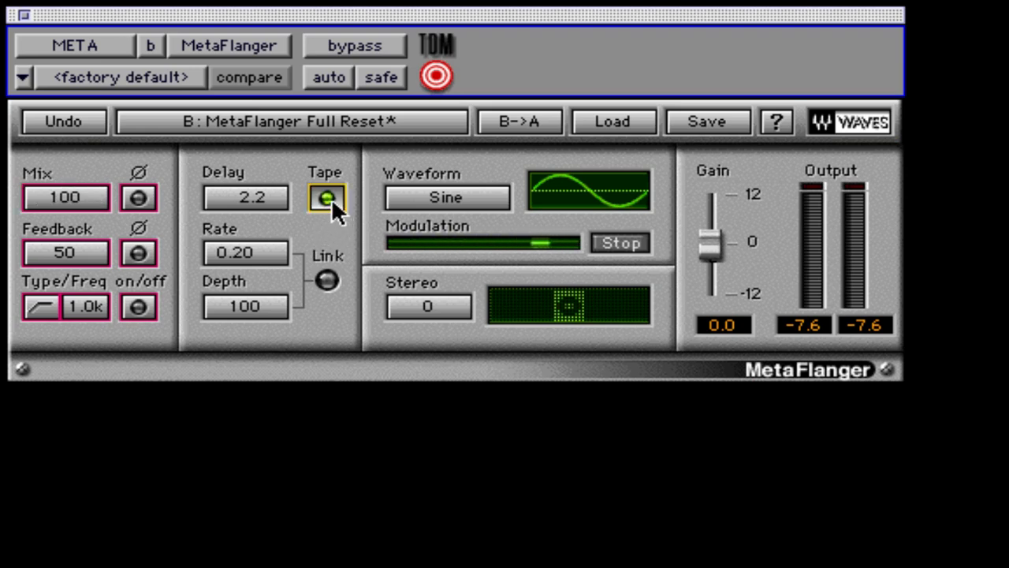
click(325, 198)
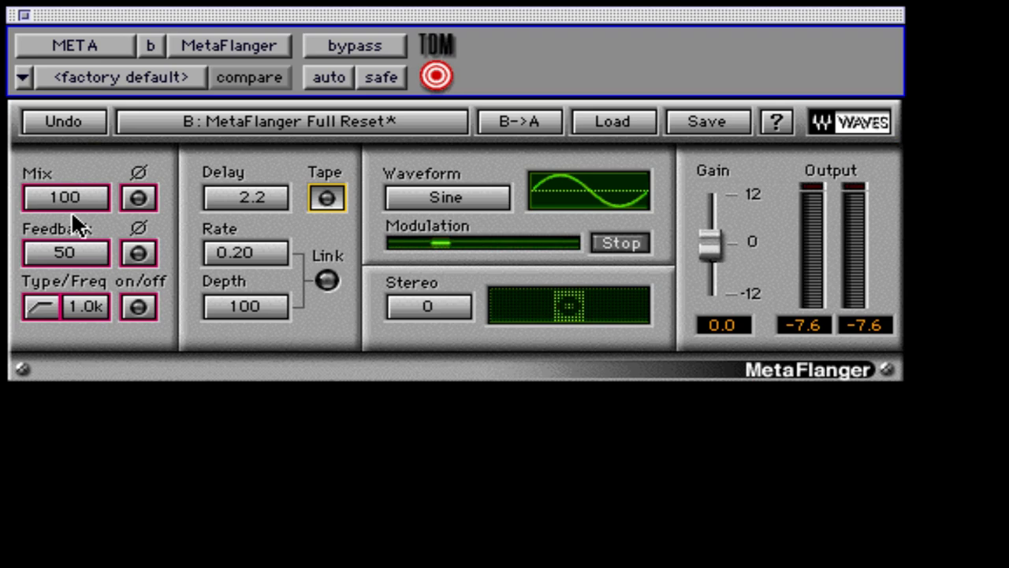
mouse_move(91, 224)
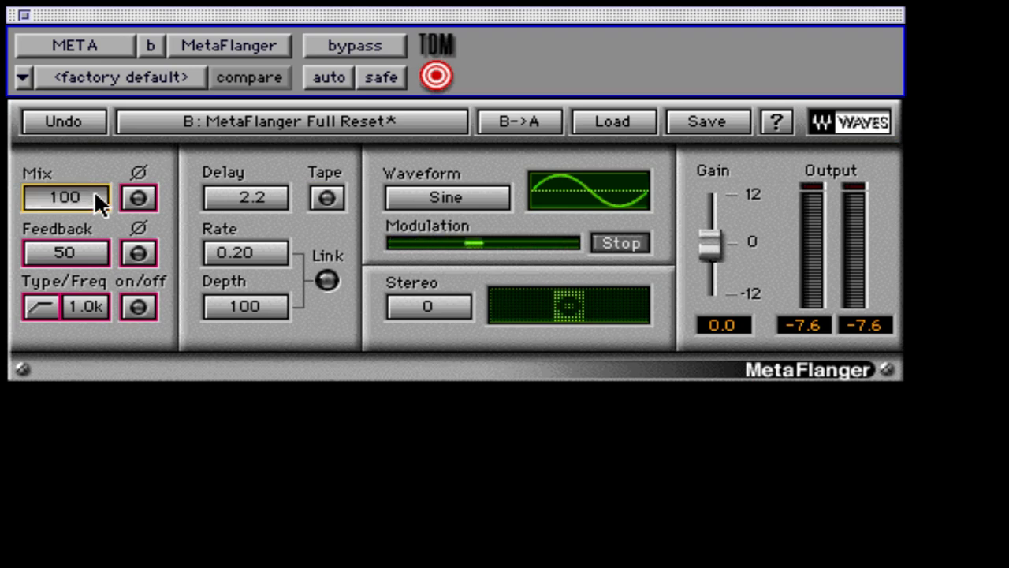
click(139, 197)
text(86)
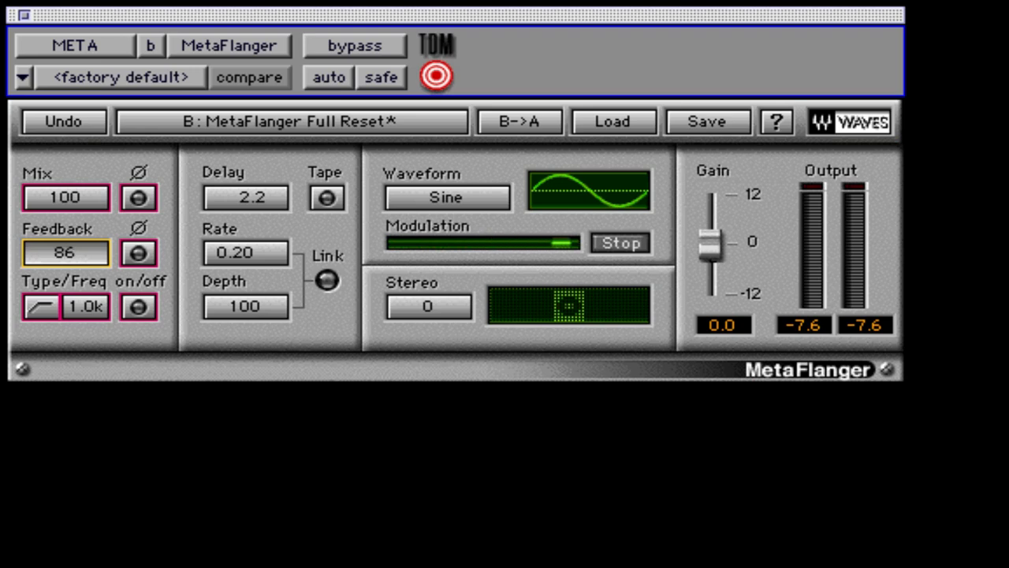
drag(67, 253, 66, 268)
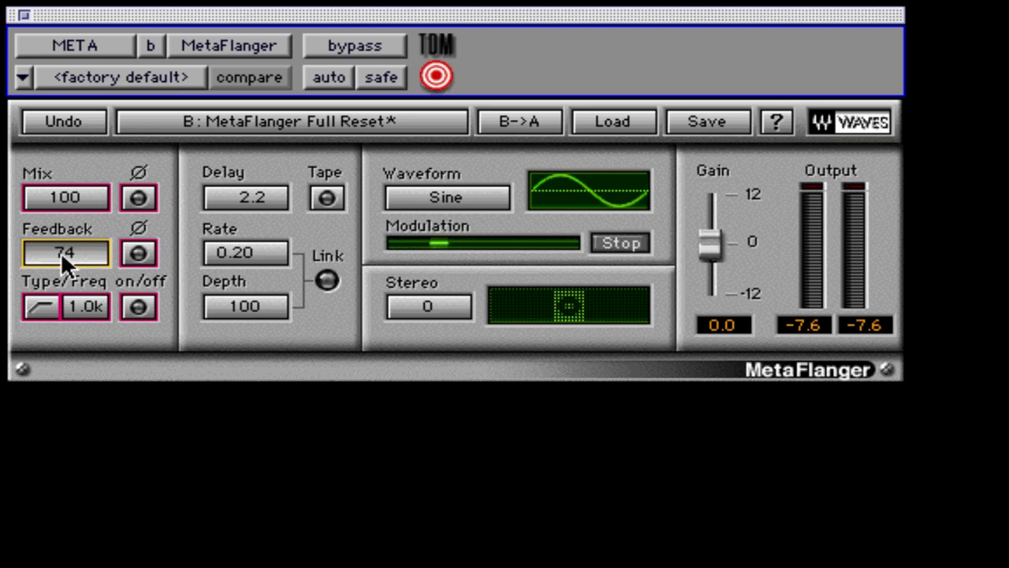
mouse_move(95, 259)
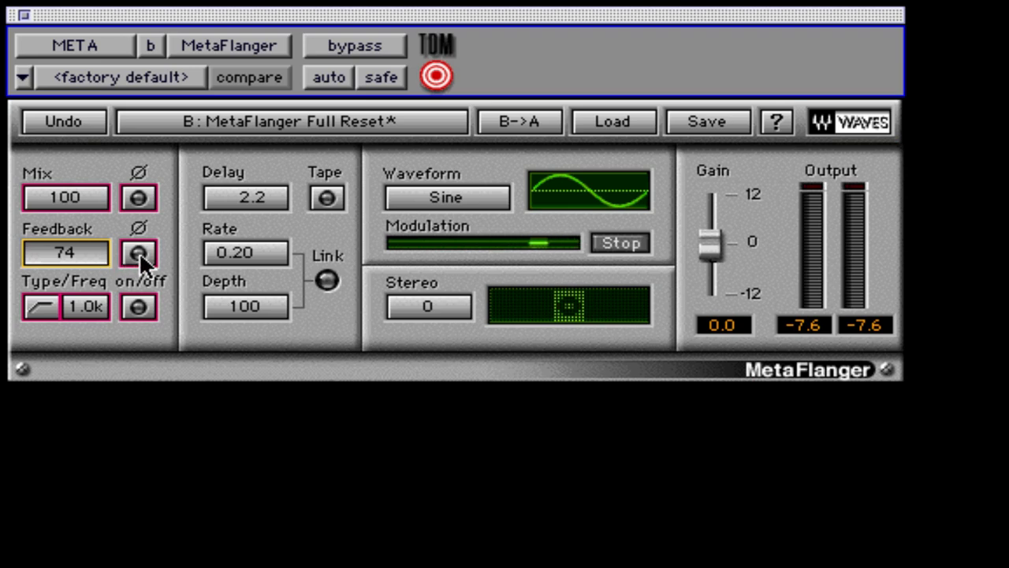
click(138, 252)
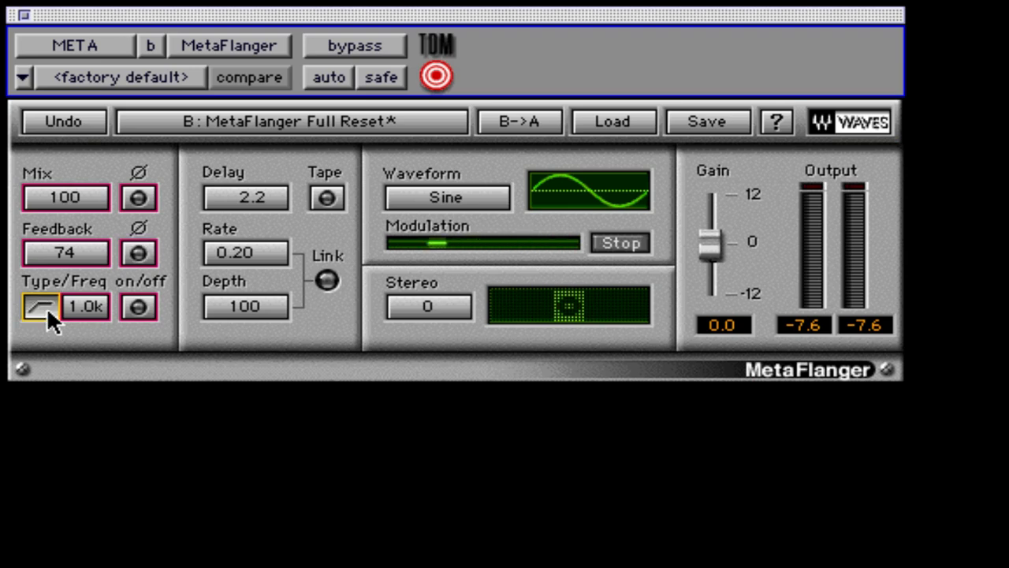
mouse_move(87, 319)
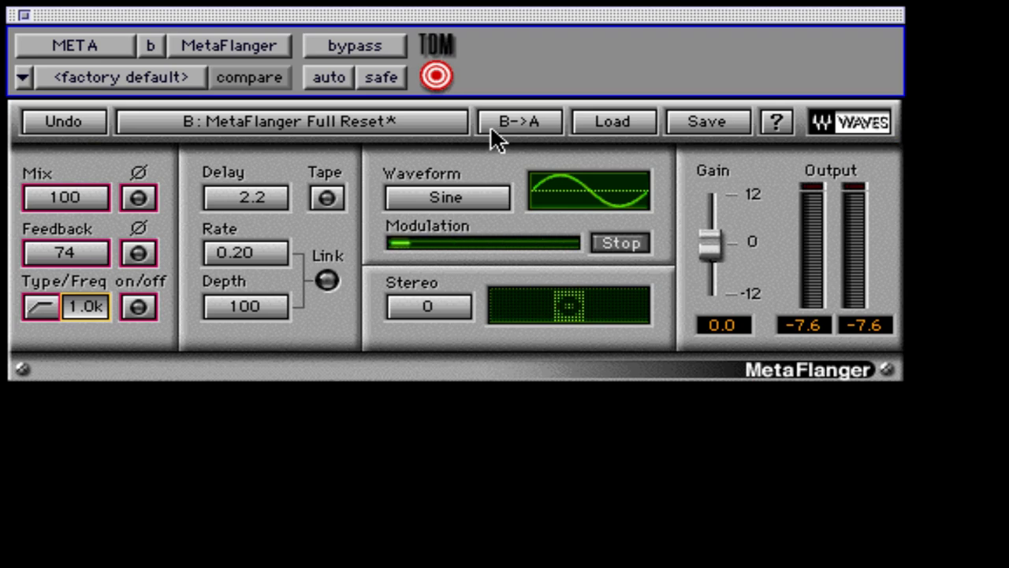
Load the Chorus light factory preset and move its filter frequency toward 1.5k.
click(611, 119)
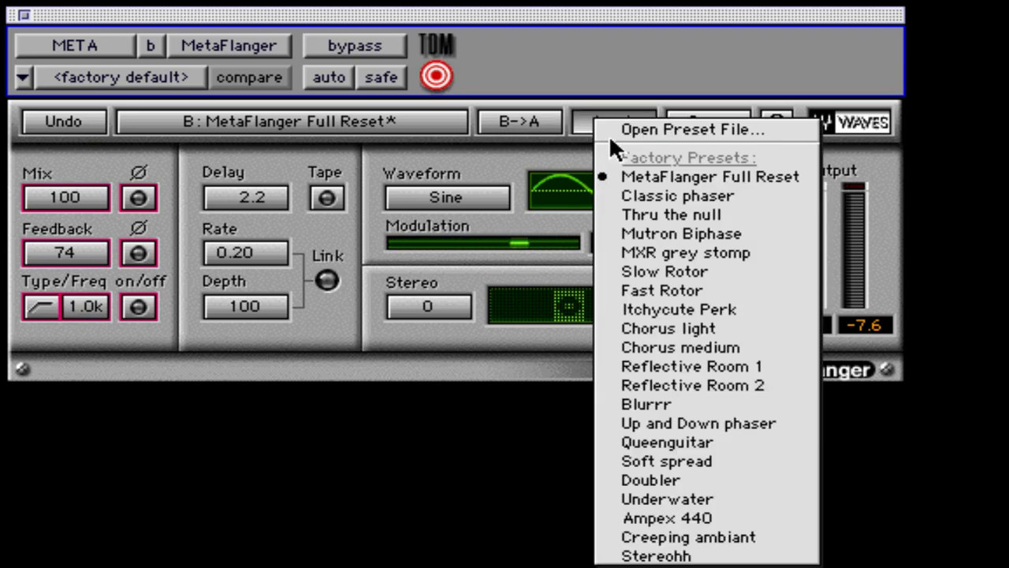
mouse_move(669, 328)
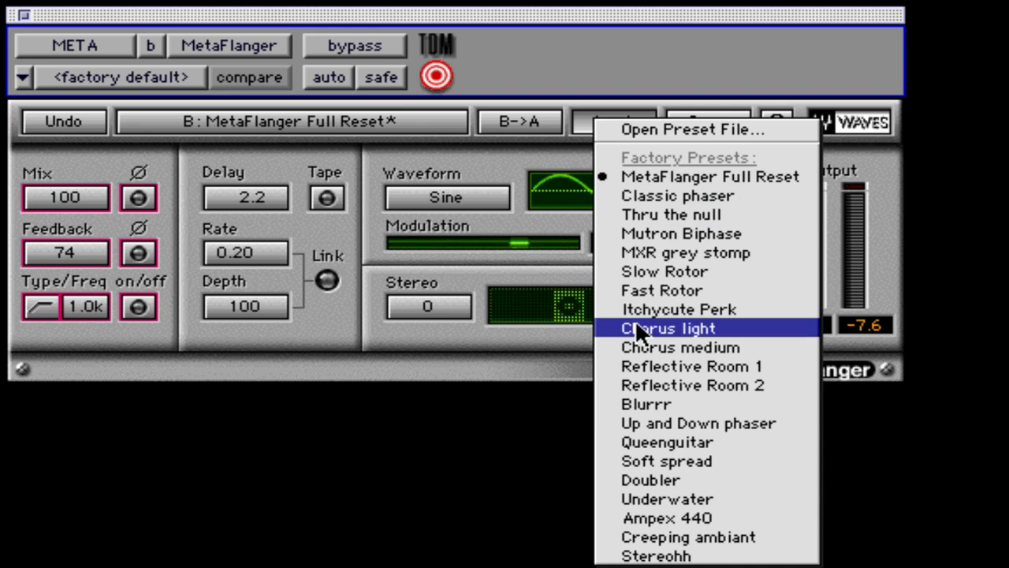
click(669, 328)
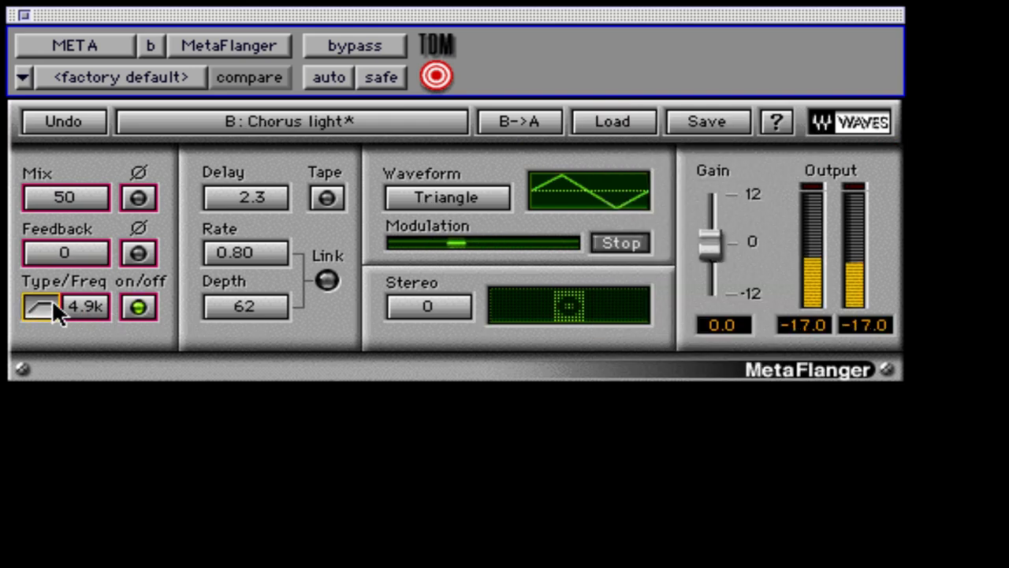
drag(86, 306, 86, 292)
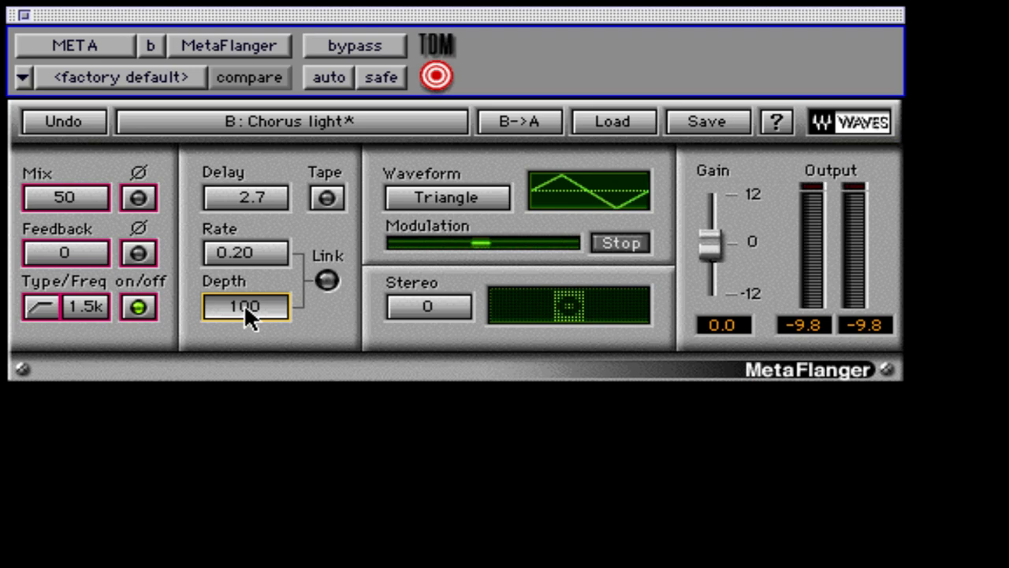
mouse_move(298, 315)
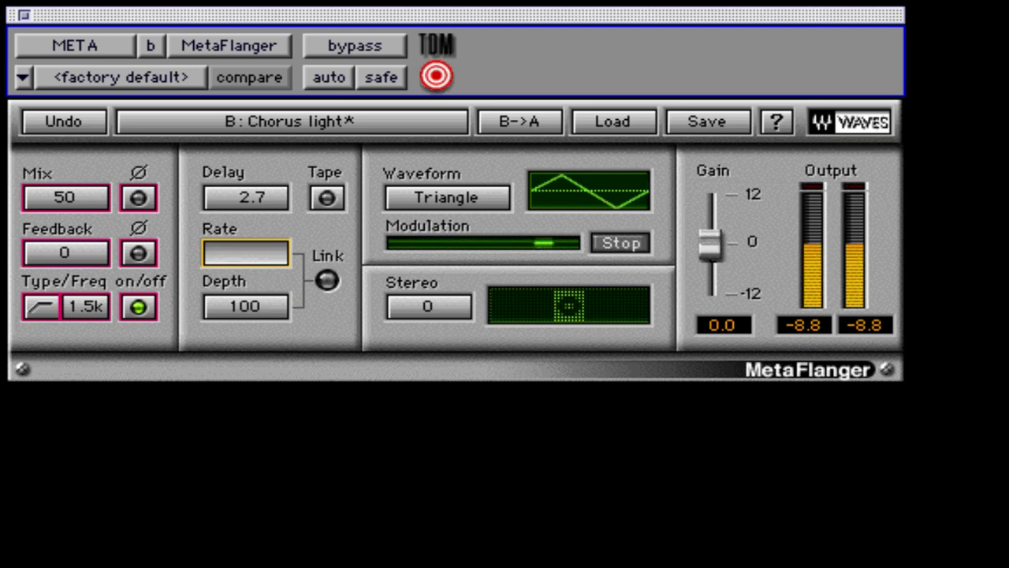
Enter rate 3.62, toggle the rate link, then pull the rate down toward 0.97.
text(3.62)
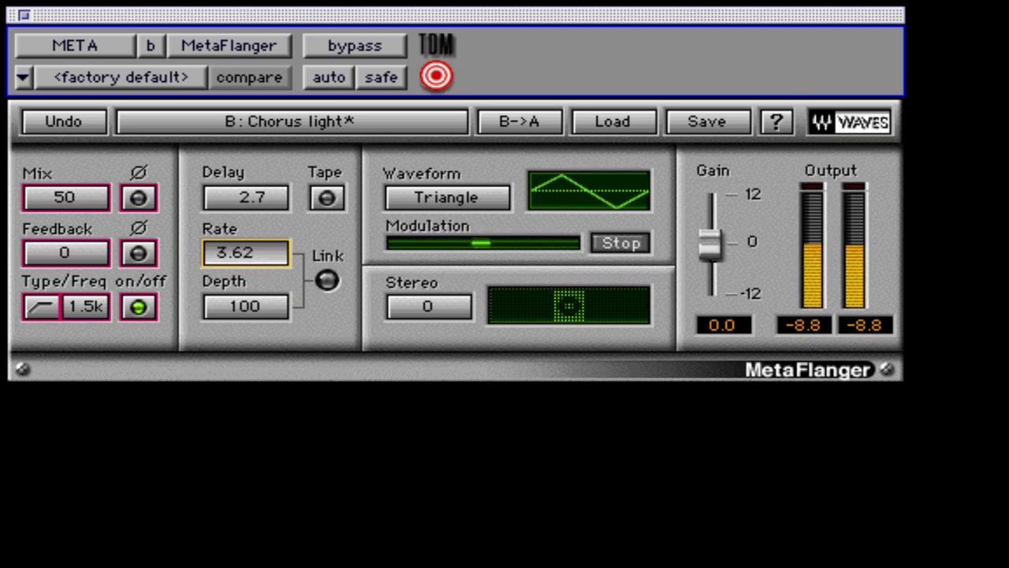
drag(246, 253, 246, 269)
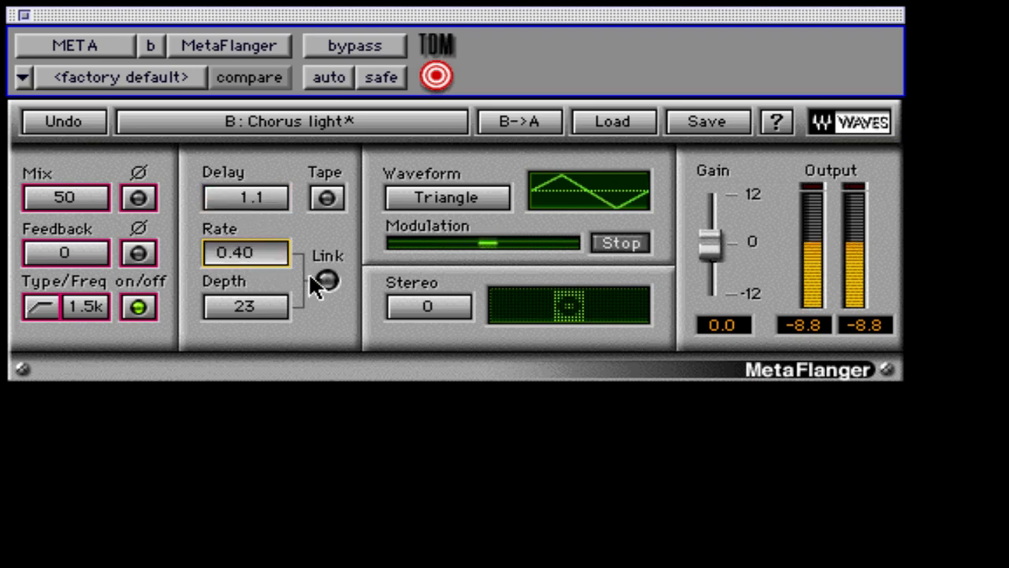
click(326, 281)
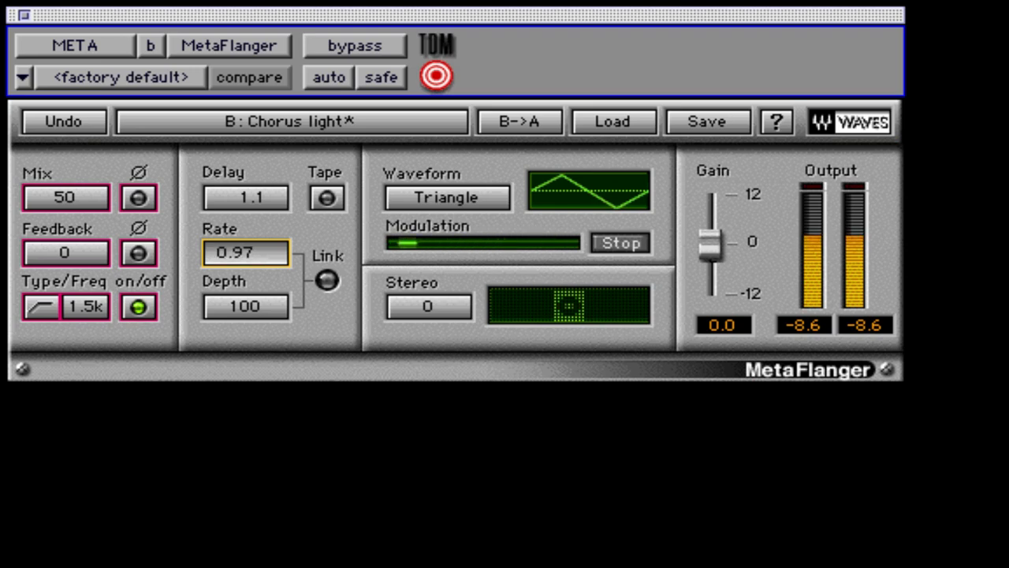
drag(252, 253, 252, 268)
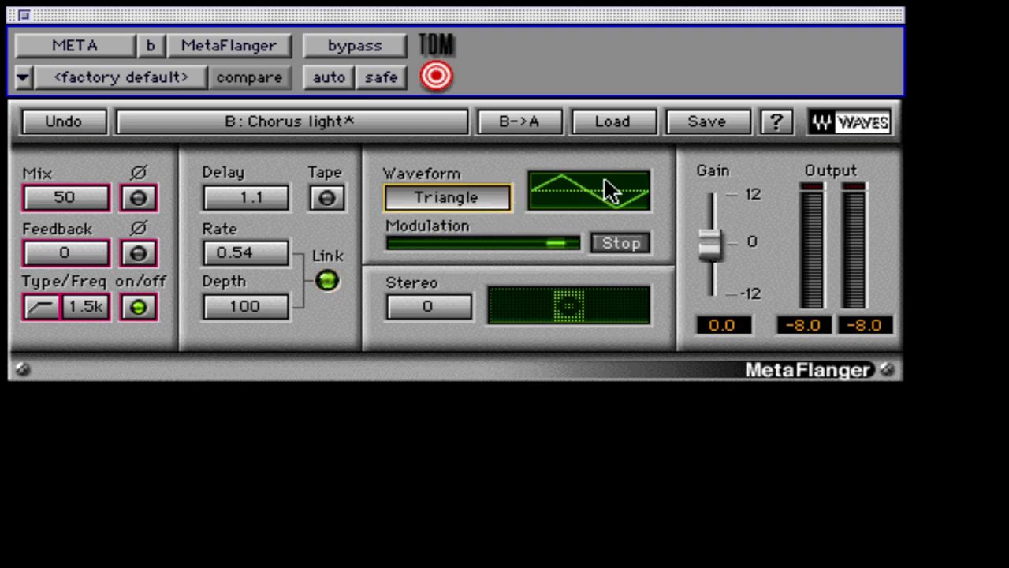
Change the modulation waveform from triangle to sine.
click(448, 197)
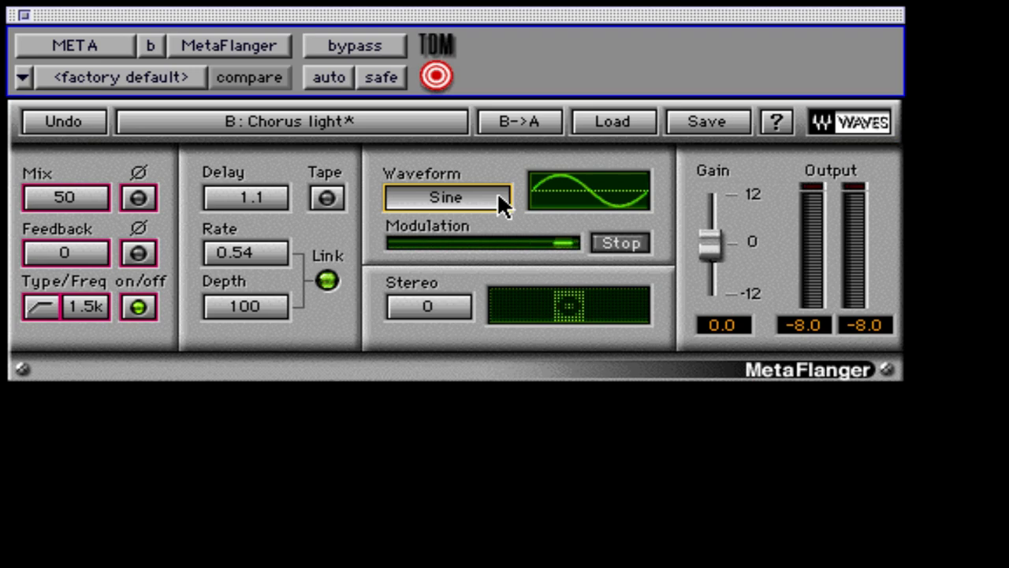
mouse_move(549, 206)
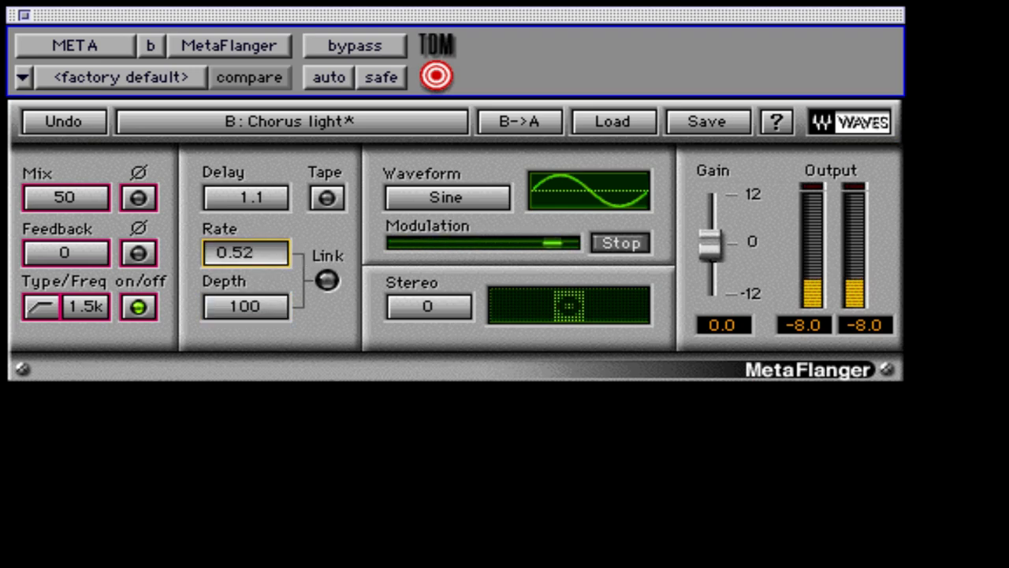
Toggle the modulation sweep, enter 180 in Stereo (landing at 72), and bring up the Load menu.
click(621, 243)
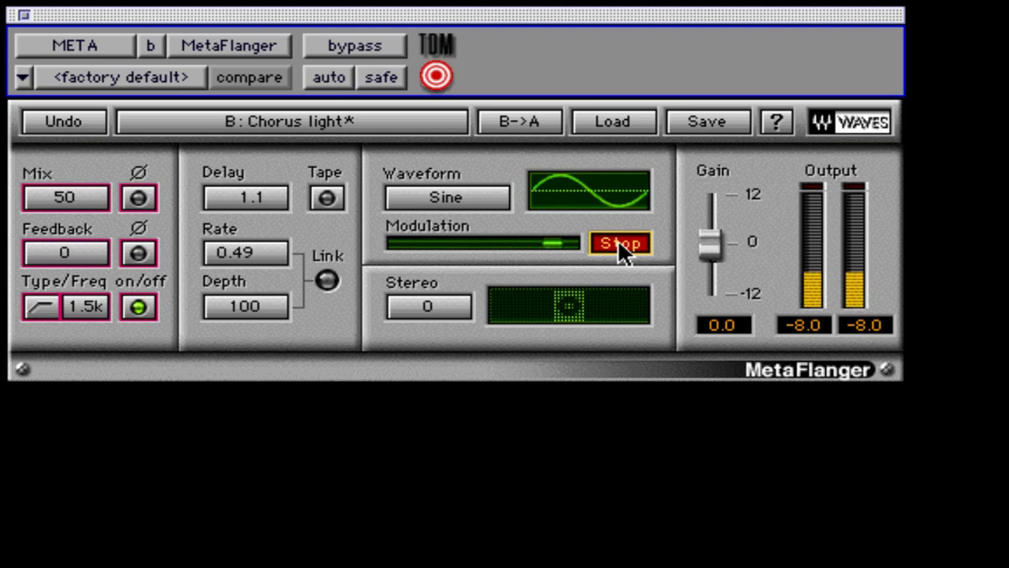
click(622, 243)
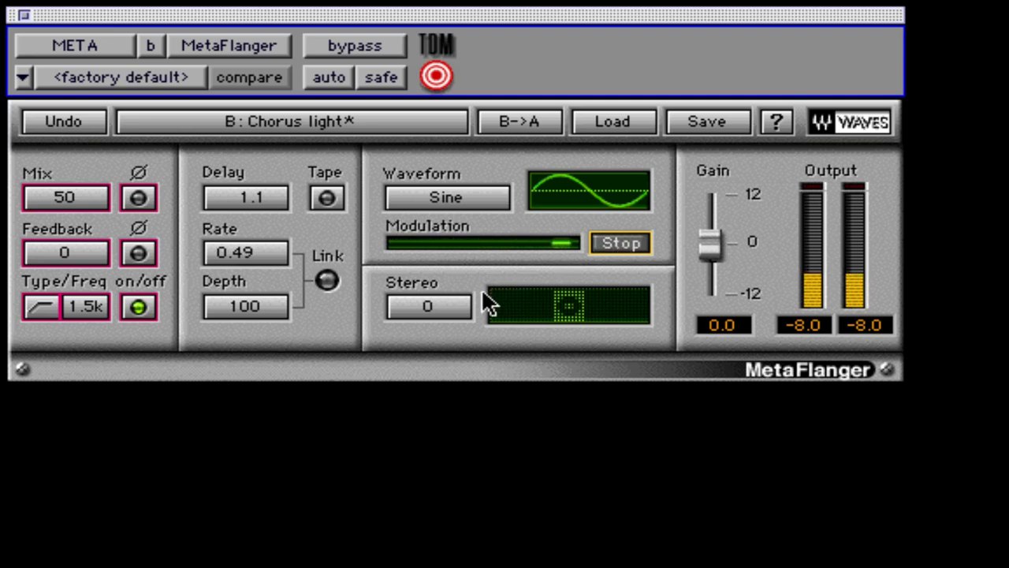
click(429, 306)
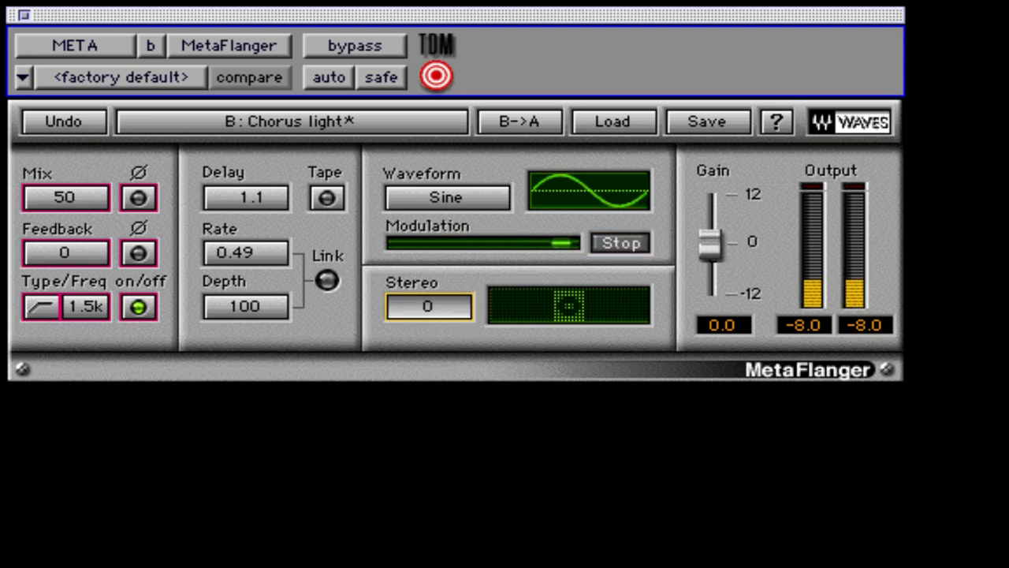
text(180)
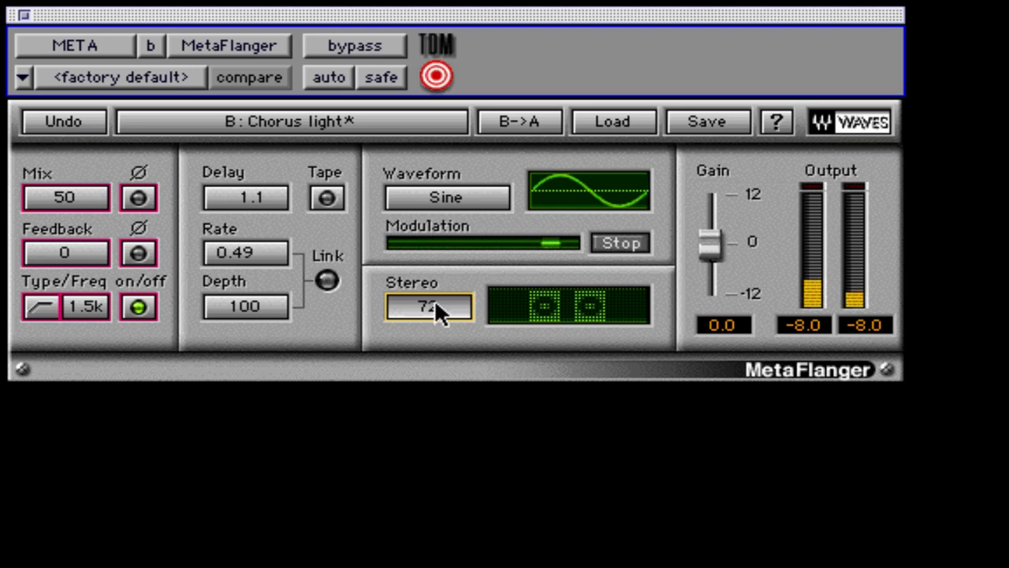
click(611, 121)
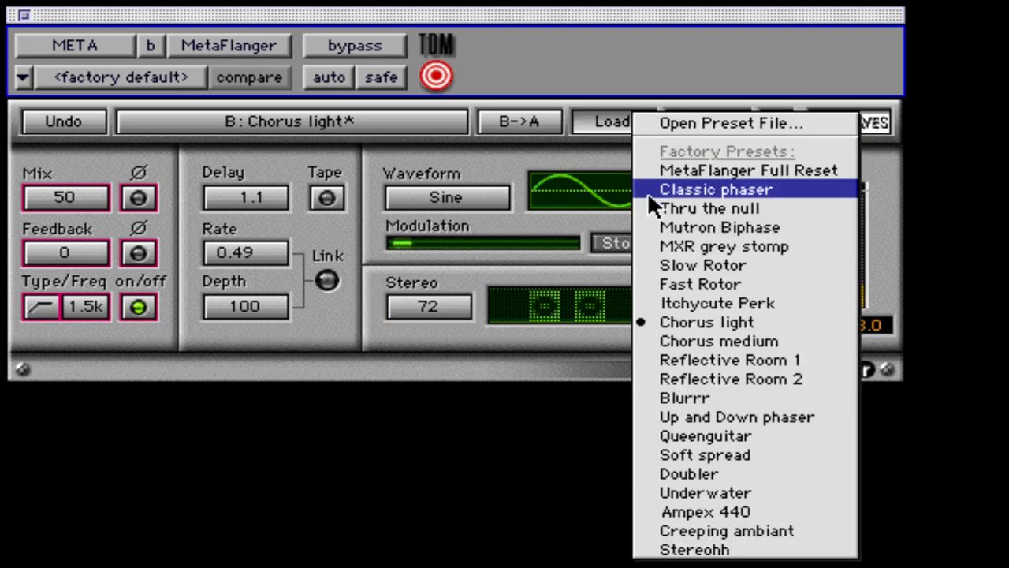
Load the Mutron Biphase preset and trim its output gain to -1.2.
click(719, 227)
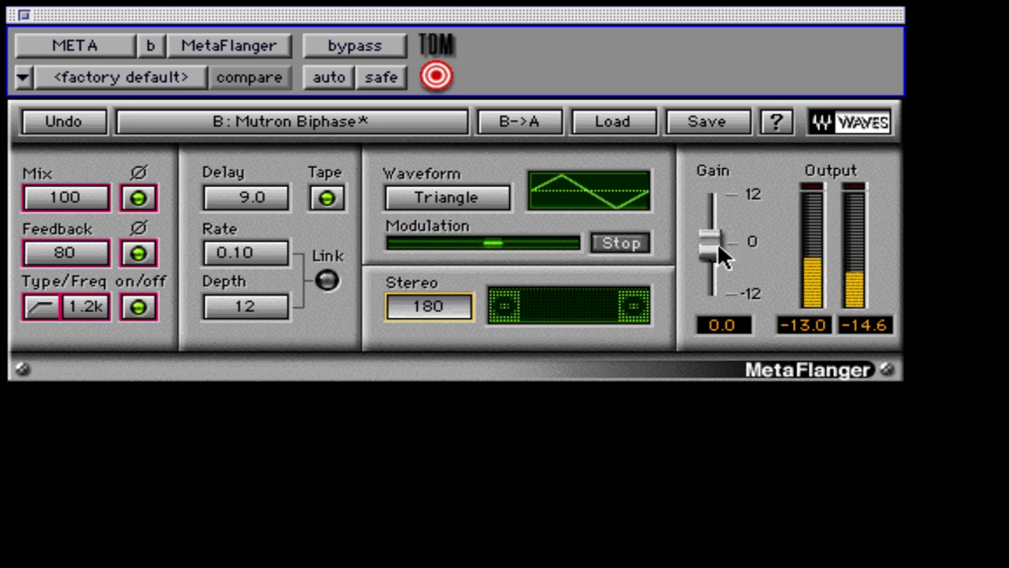
drag(710, 240, 708, 249)
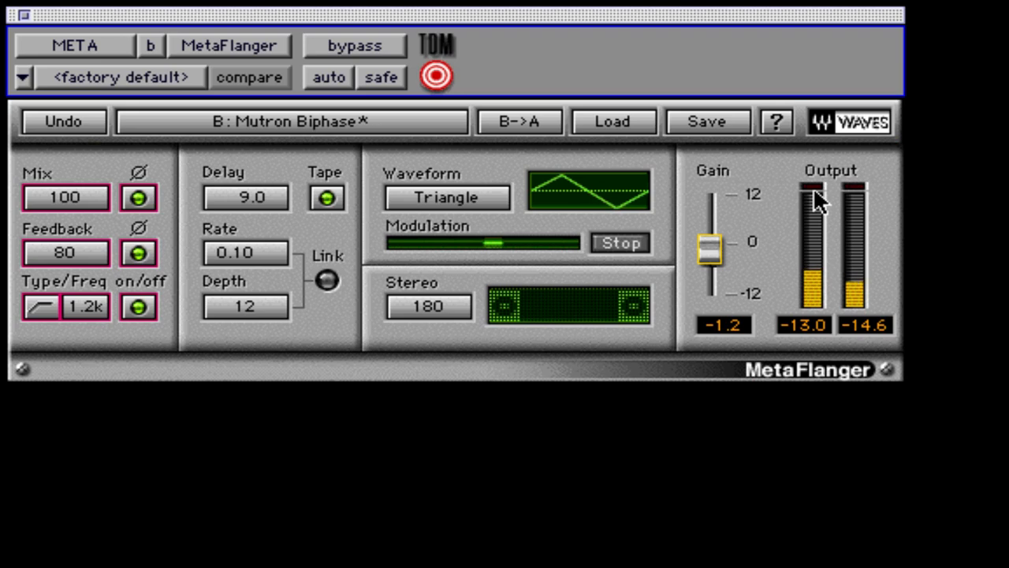
mouse_move(775, 189)
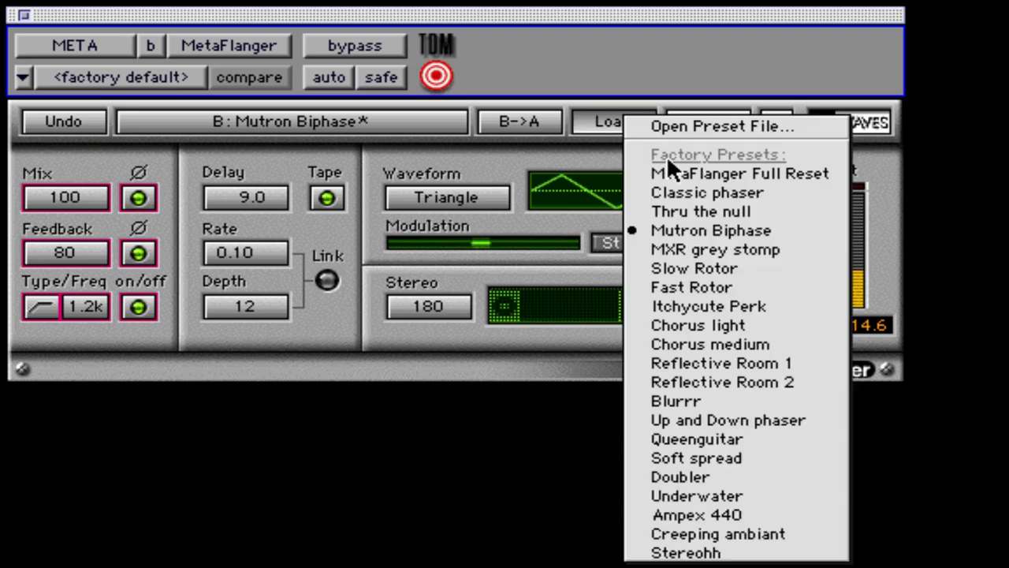
mouse_move(735, 420)
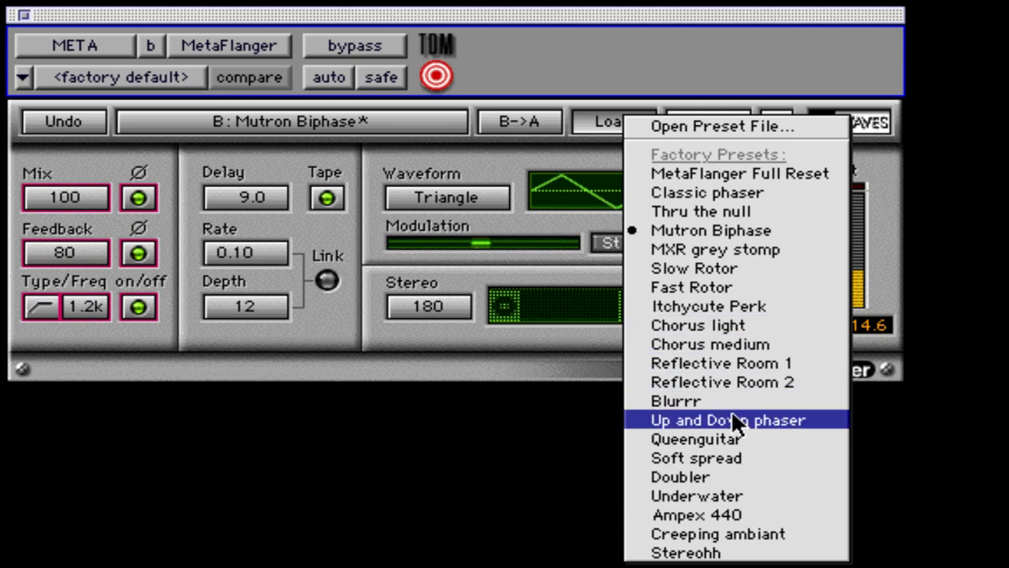
Audition Up and Down phaser and Queenguitar, settle on Ampex 440, and bring up the Save options.
click(726, 419)
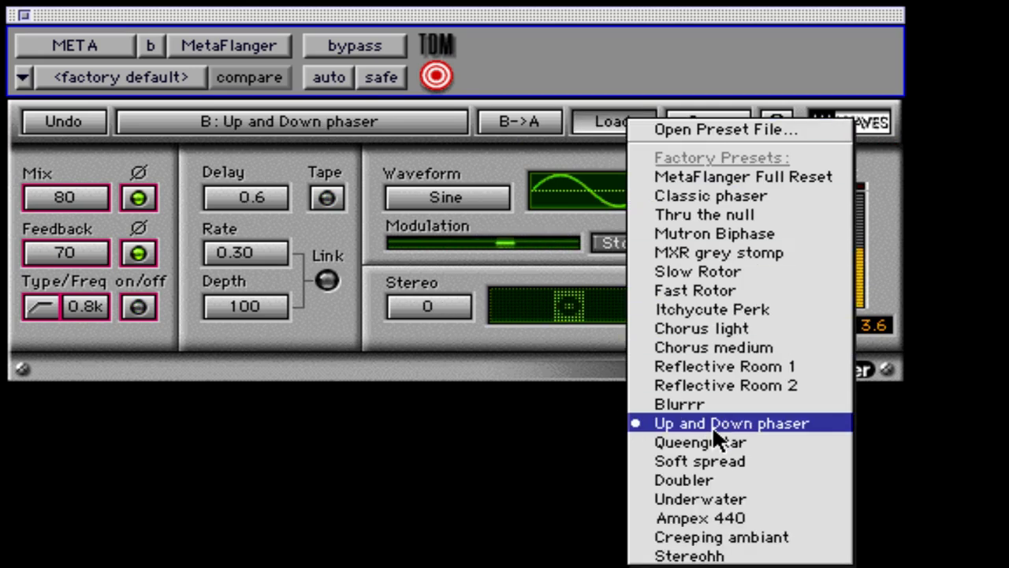
click(700, 441)
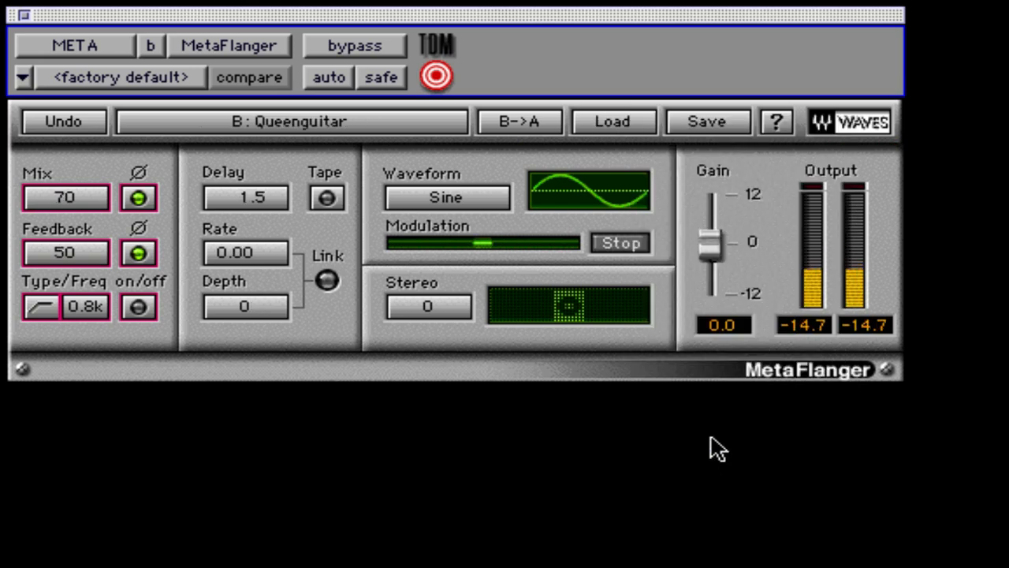
mouse_move(633, 150)
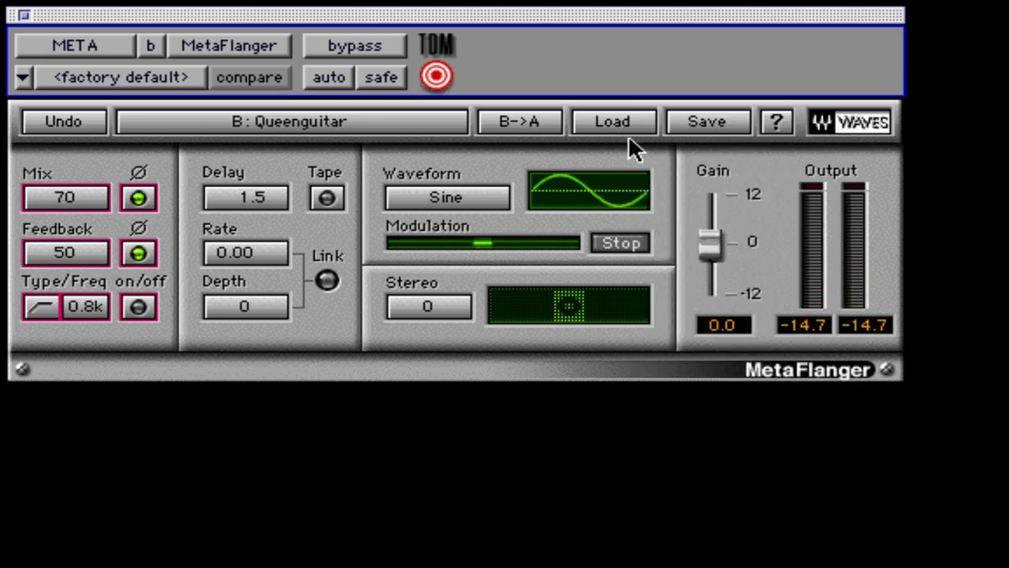
mouse_move(630, 142)
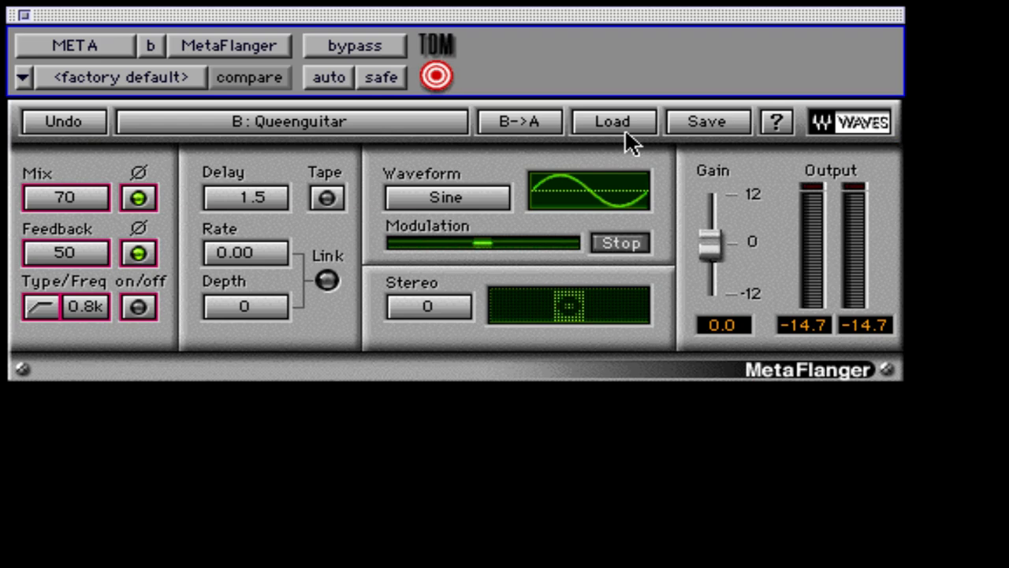
click(612, 120)
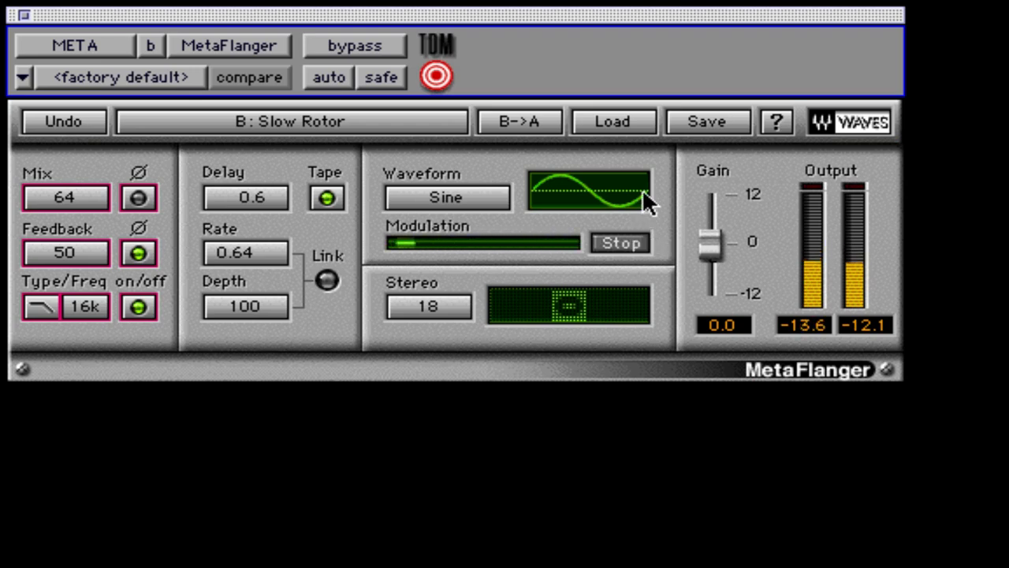
click(612, 119)
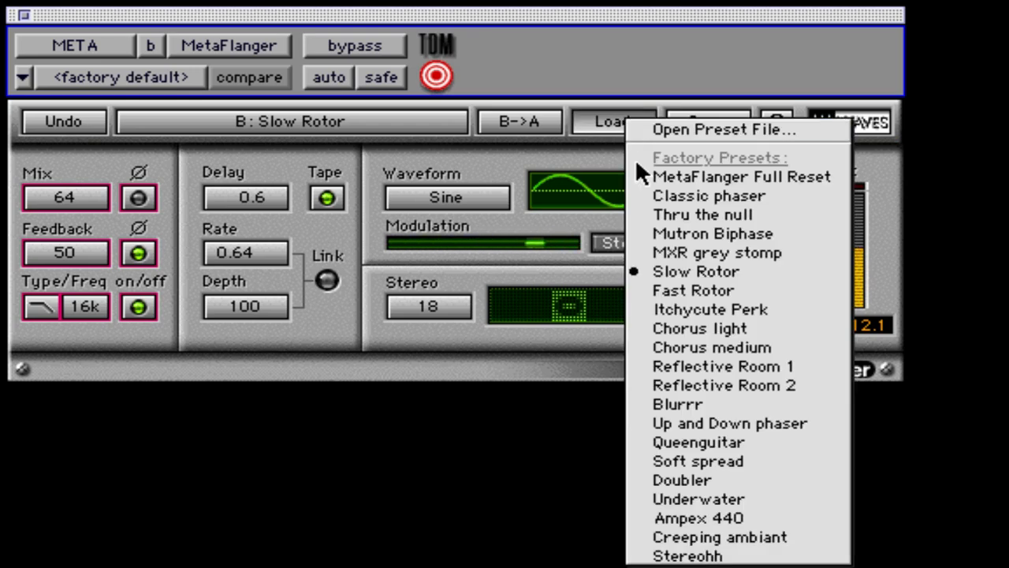
click(699, 517)
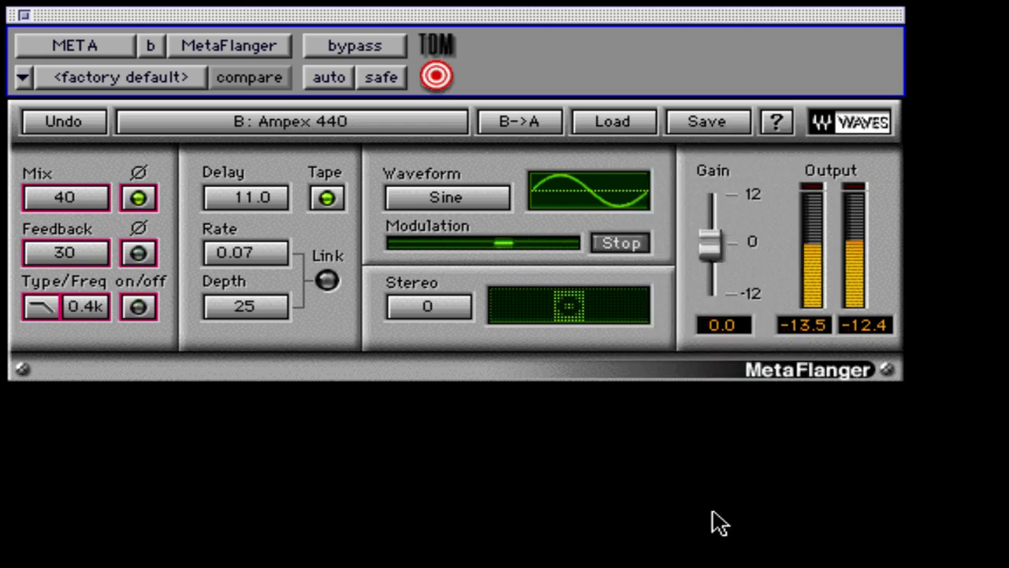
mouse_move(713, 405)
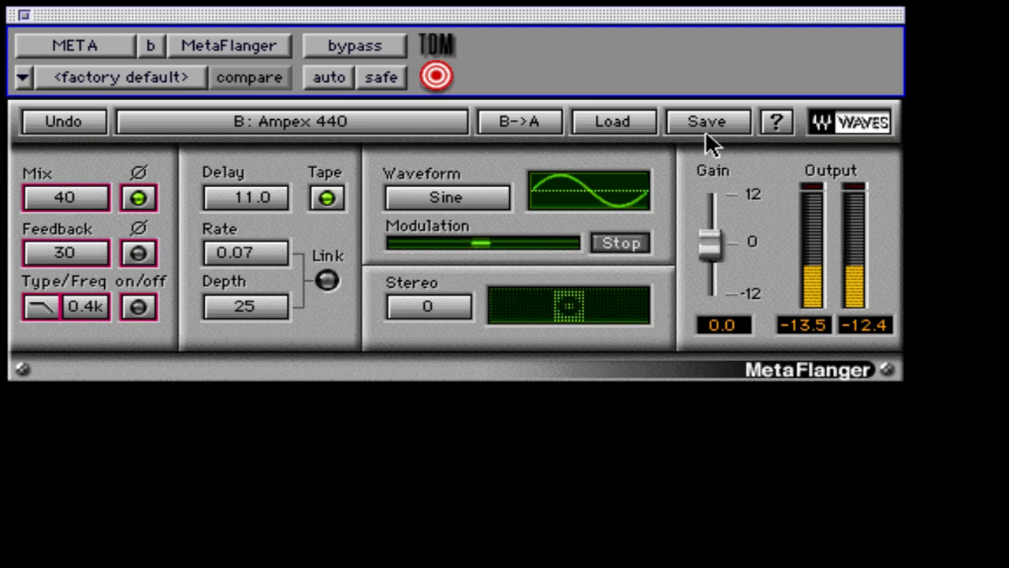
click(707, 122)
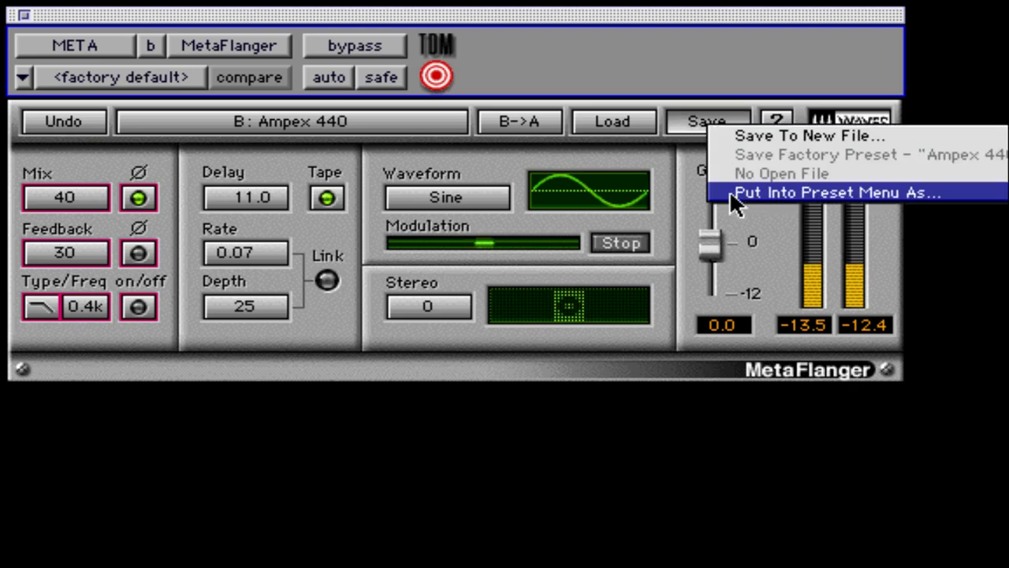
mouse_move(738, 224)
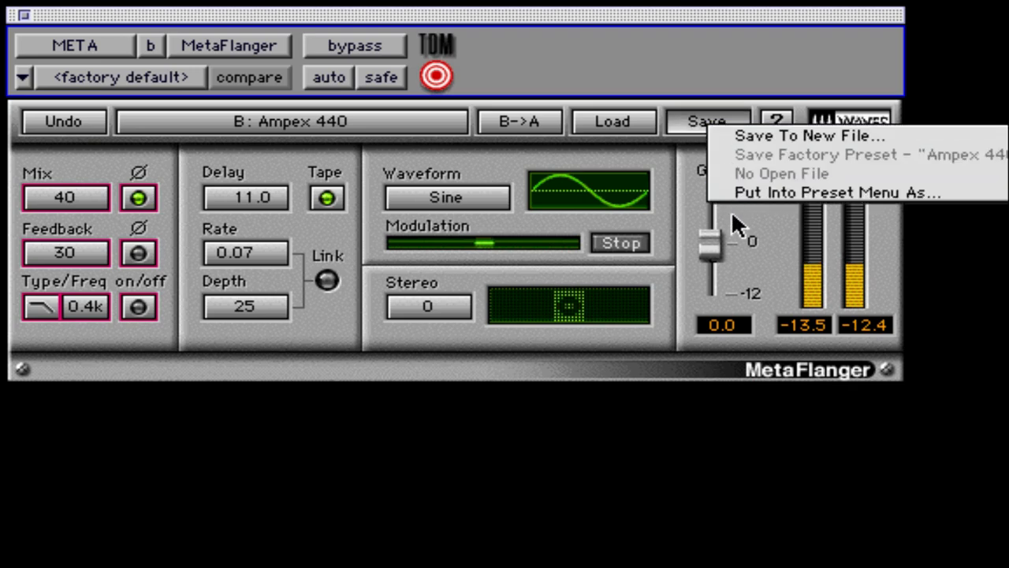